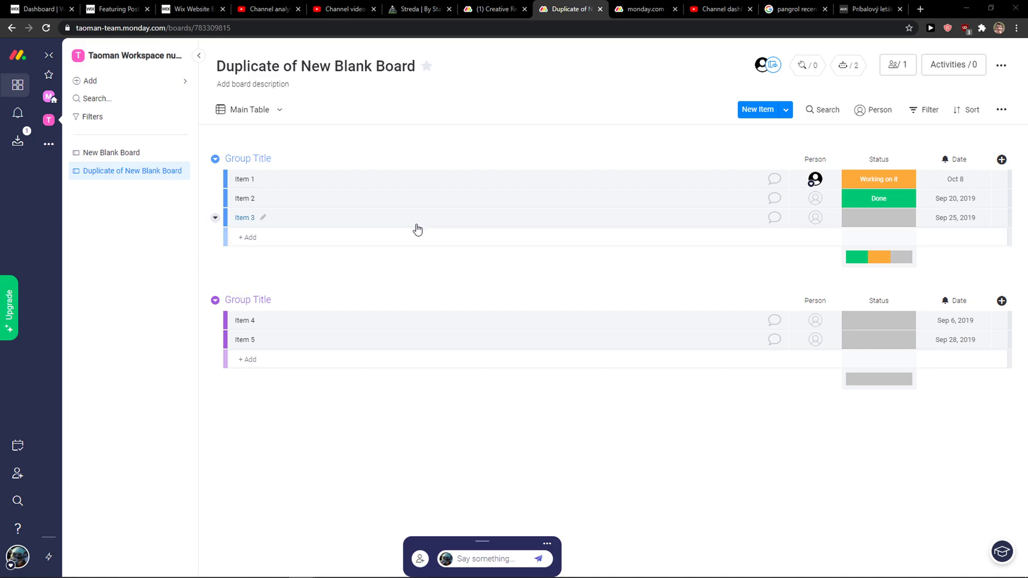
{"action": "mouse_move", "coordinate": [463, 226]}
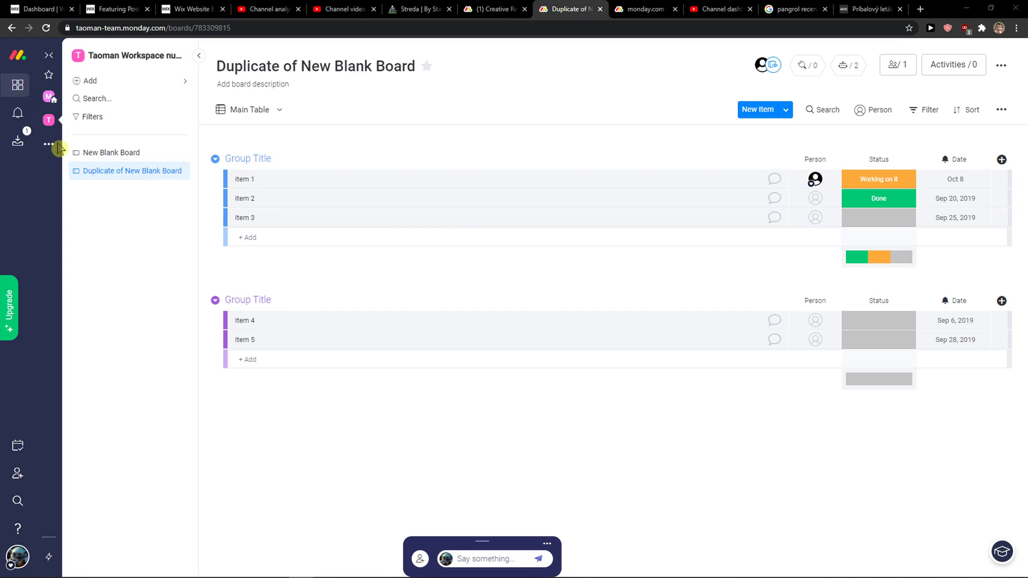
Create a New Workspace from the workspace actions menu, then delete it.
{"action": "left_click", "coordinate": [48, 145]}
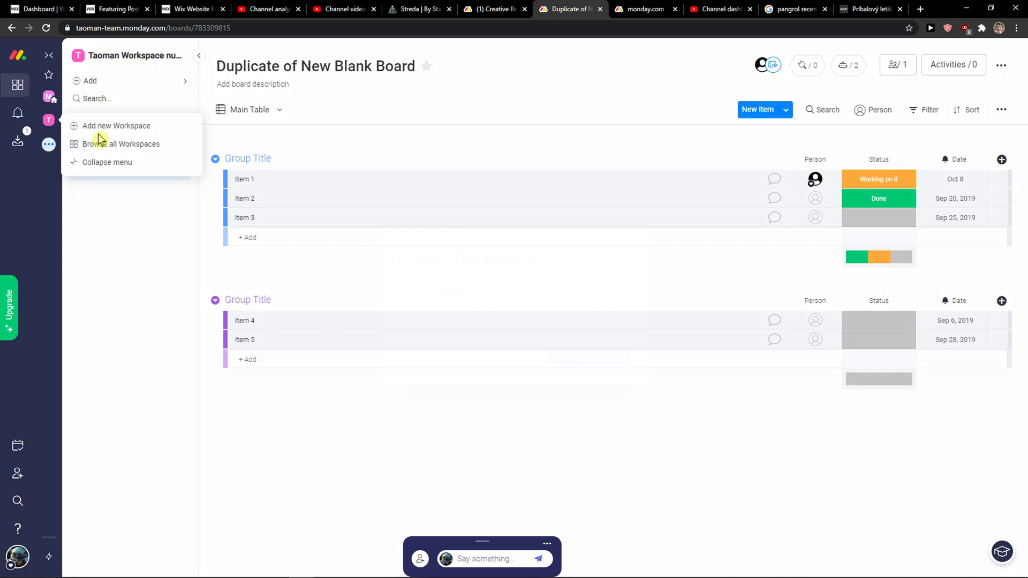
{"action": "left_click", "coordinate": [117, 125]}
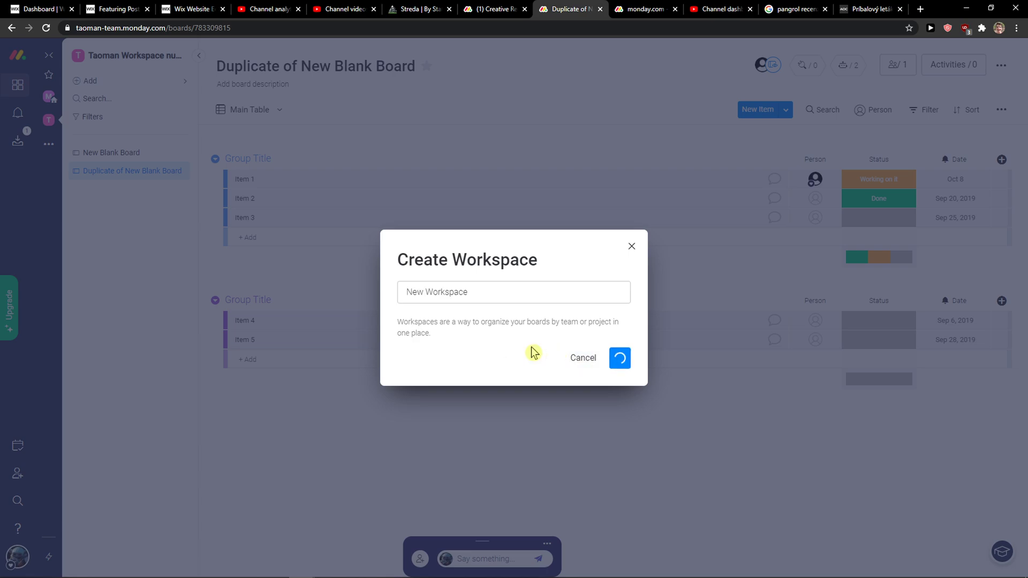
{"action": "left_click", "coordinate": [618, 358]}
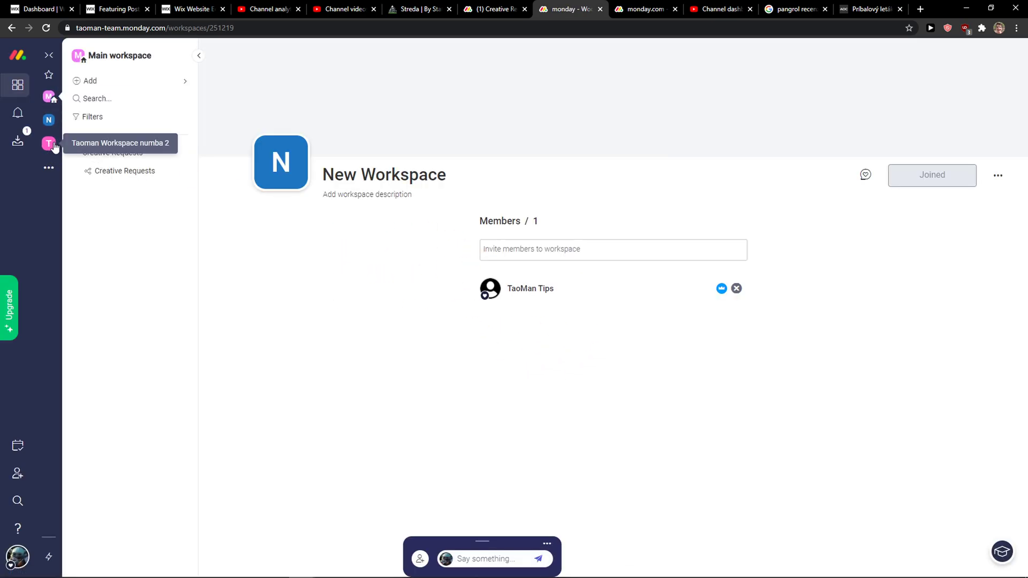
{"action": "left_click", "coordinate": [49, 119]}
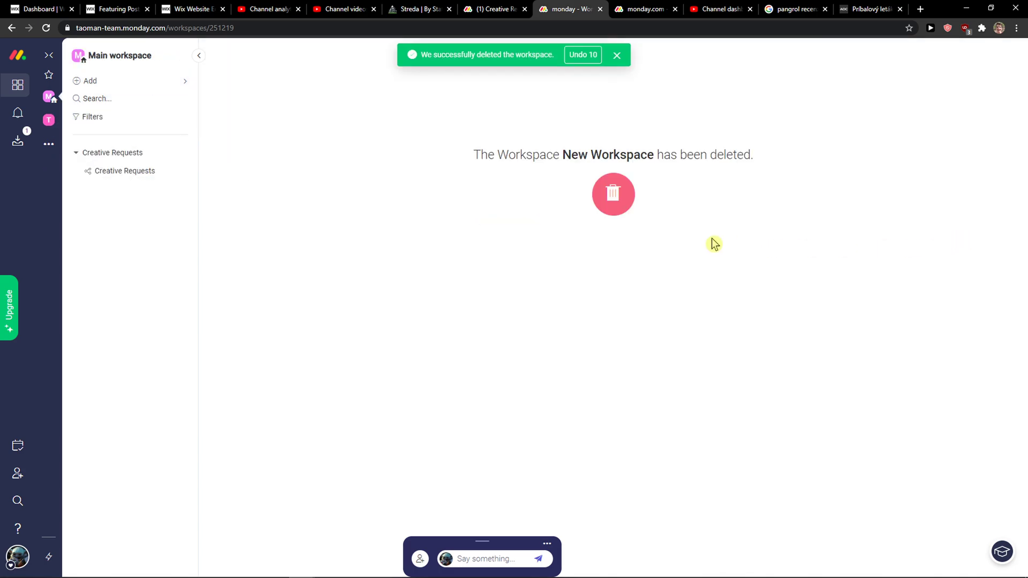
{"action": "mouse_move", "coordinate": [48, 97]}
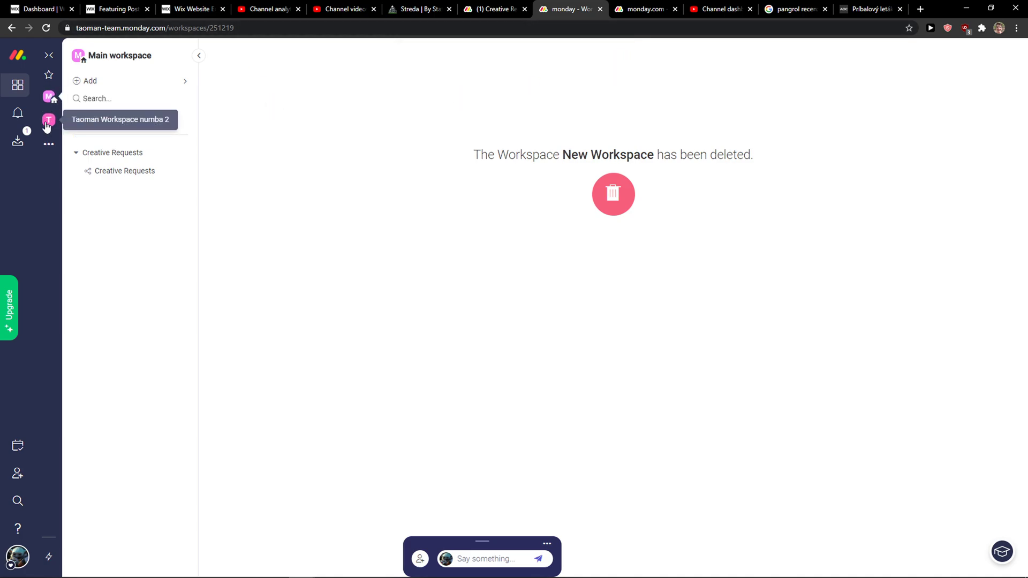
Convert Creative Requests to a main board via Board settings > Change board type.
{"action": "left_click", "coordinate": [124, 172]}
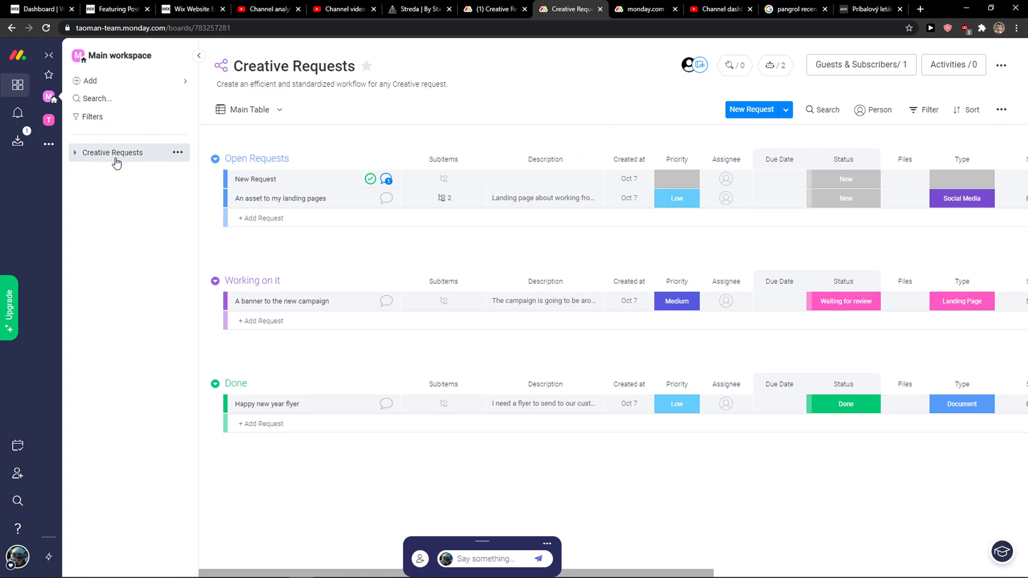
{"action": "left_click", "coordinate": [1001, 66]}
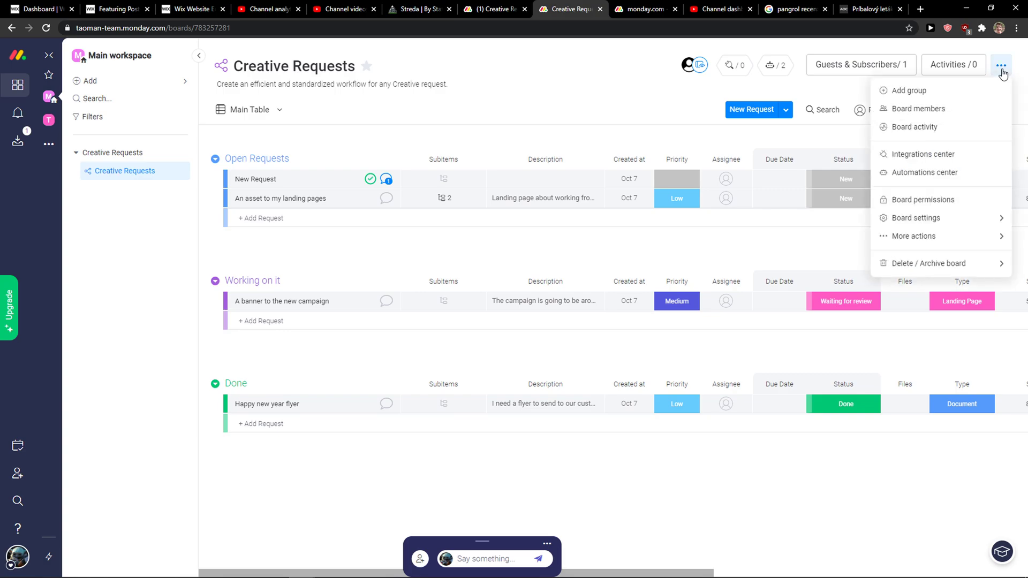
{"action": "left_click", "coordinate": [914, 217]}
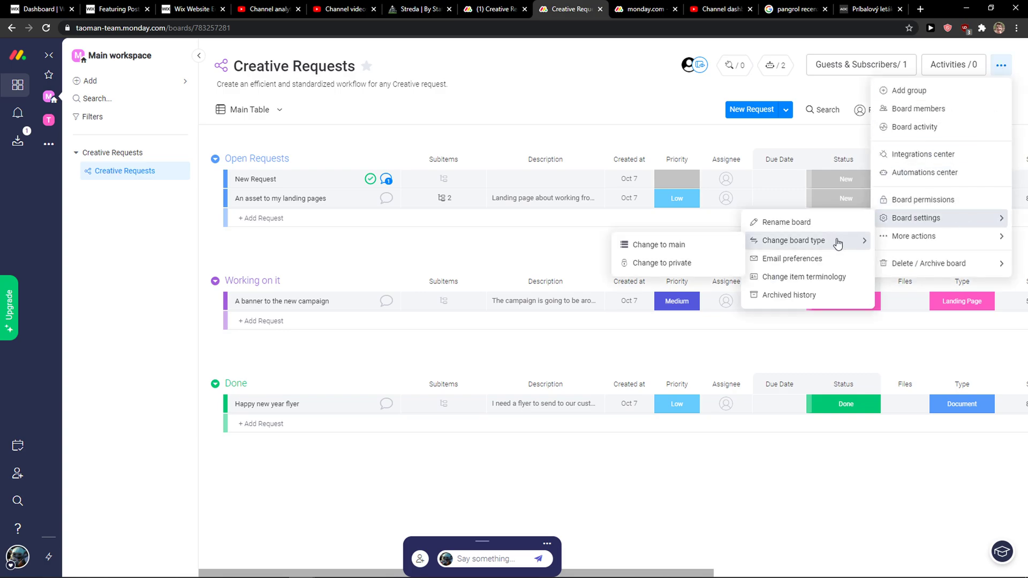
{"action": "left_click", "coordinate": [657, 244]}
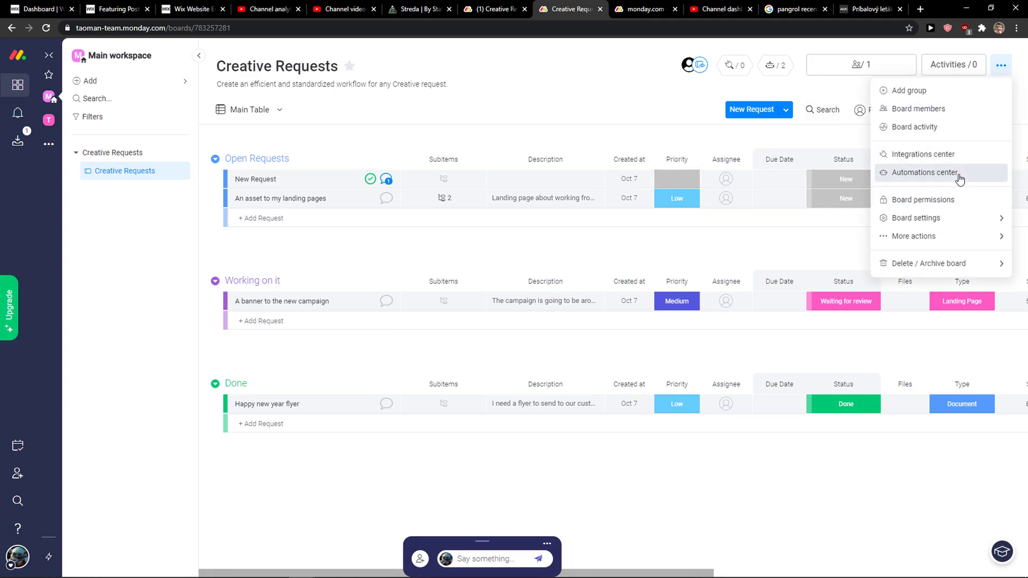
{"action": "left_click", "coordinate": [914, 218]}
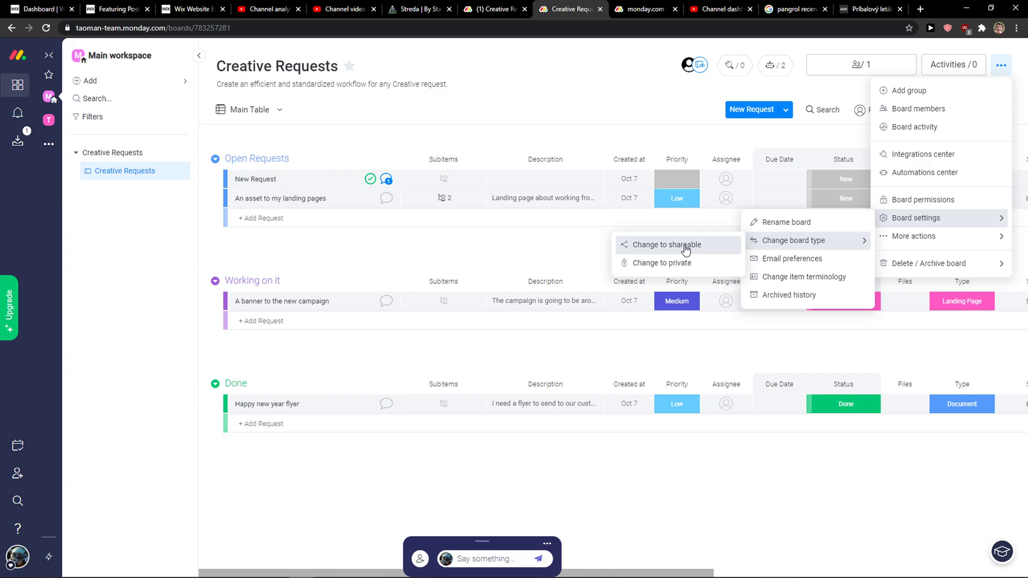
Choose Change to shareable and confirm in the dialog.
{"action": "left_click", "coordinate": [667, 244]}
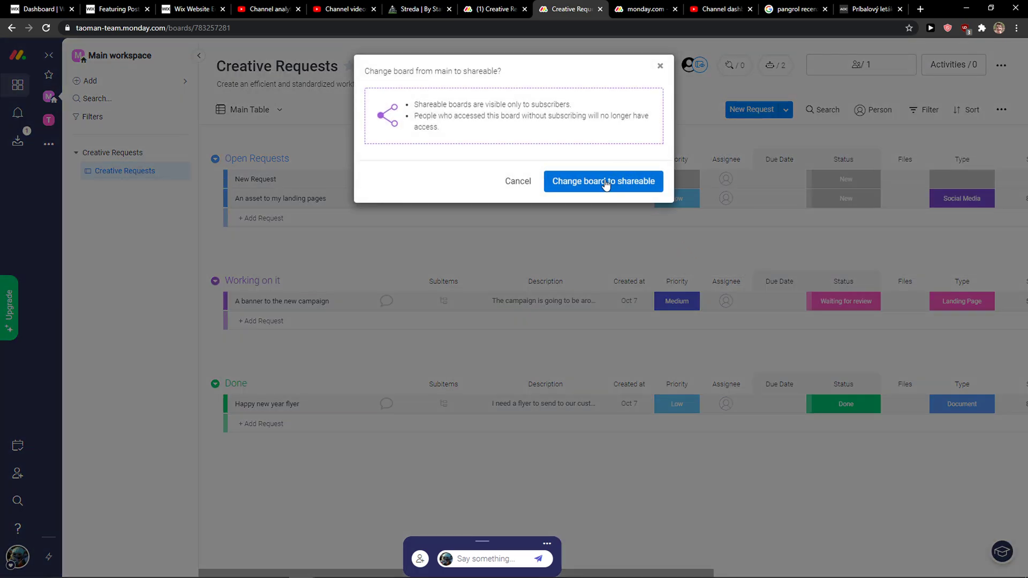
{"action": "left_click_drag", "start_coordinate": [414, 104], "coordinate": [577, 128]}
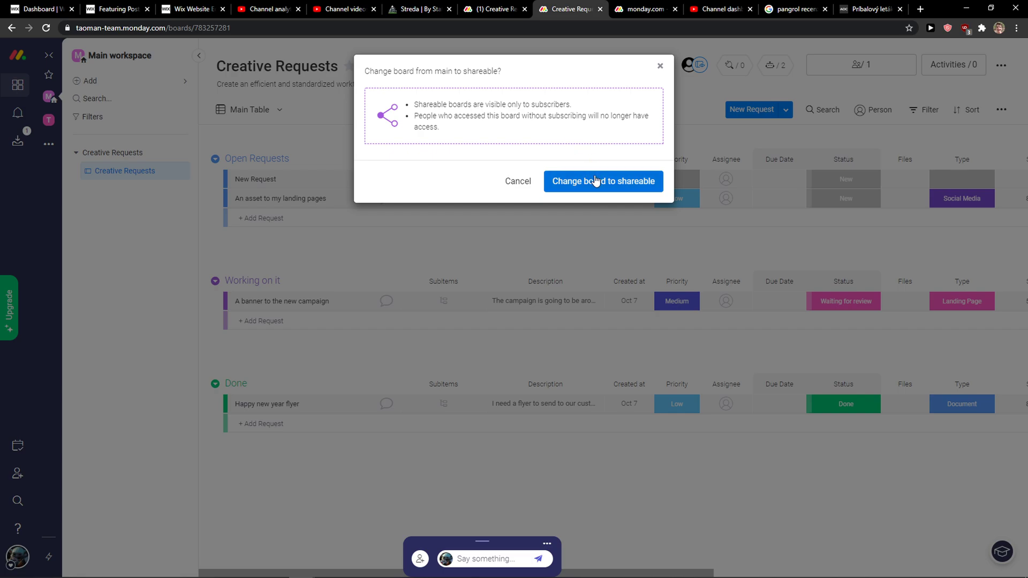
{"action": "left_click", "coordinate": [602, 181]}
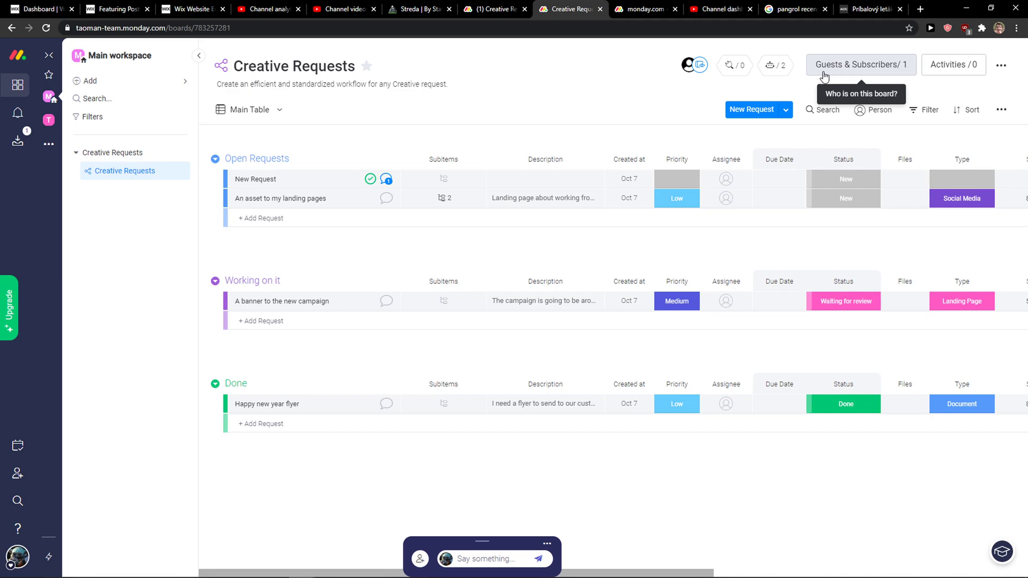
{"action": "mouse_move", "coordinate": [835, 74]}
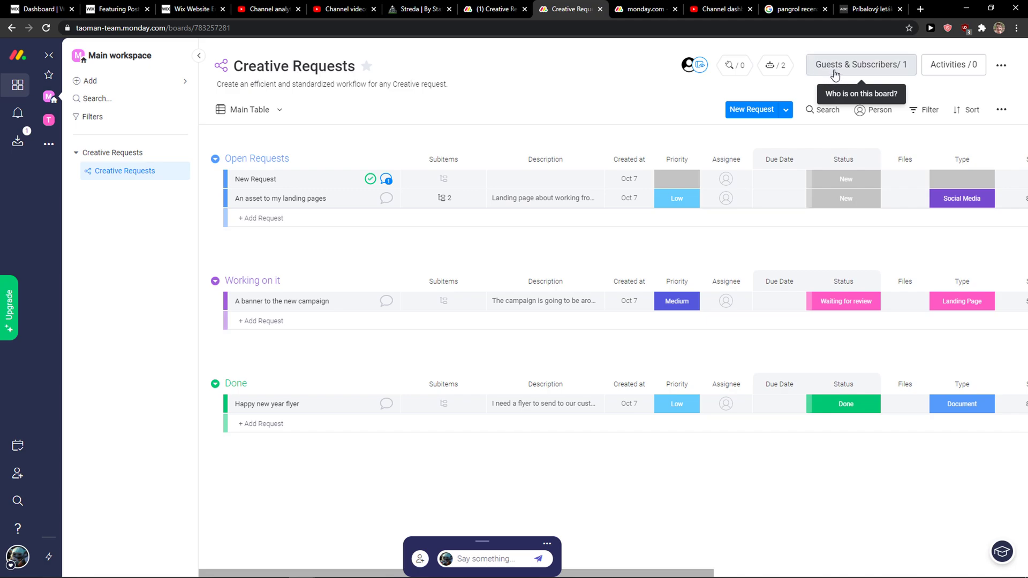
{"action": "left_click", "coordinate": [861, 64]}
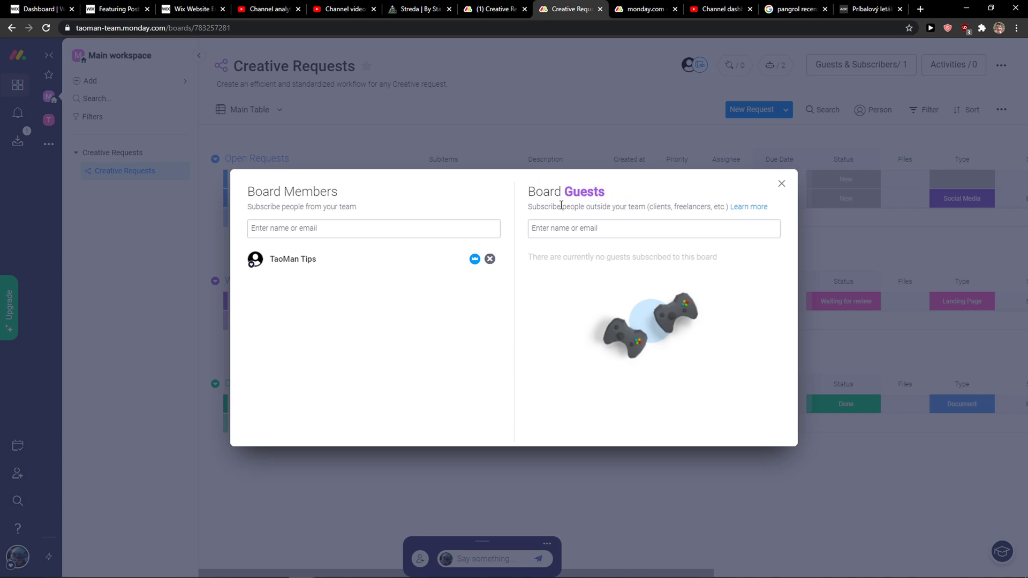
{"action": "left_click", "coordinate": [653, 228]}
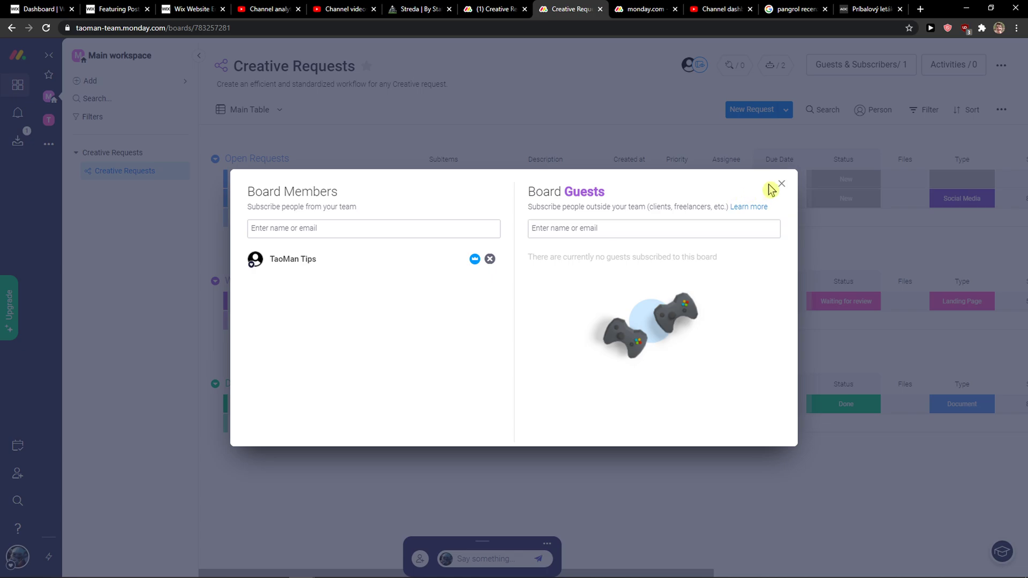
{"action": "left_click", "coordinate": [781, 183]}
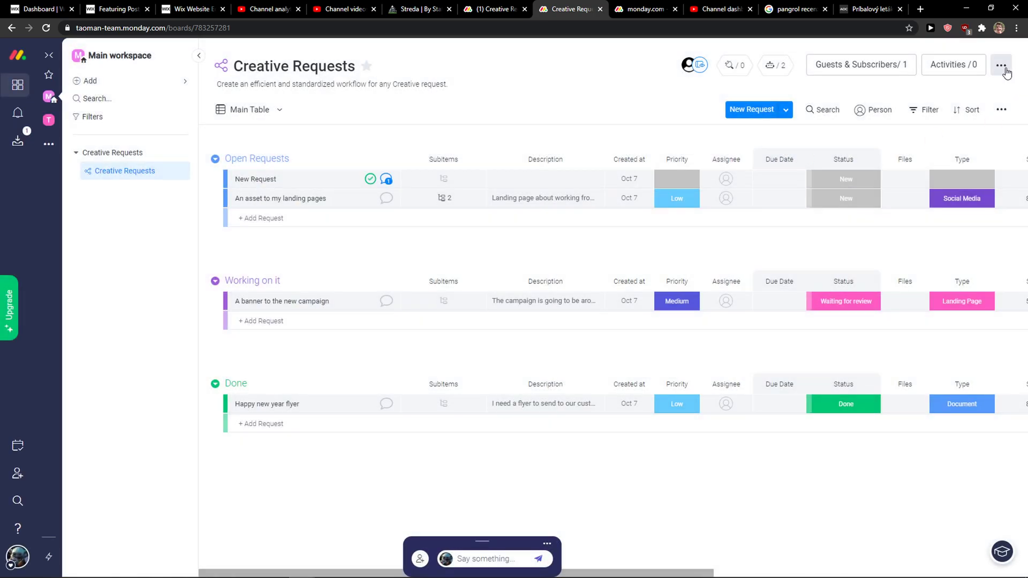
Switch Creative Requests back to main and reopen the board ... menu.
{"action": "left_click", "coordinate": [1001, 64]}
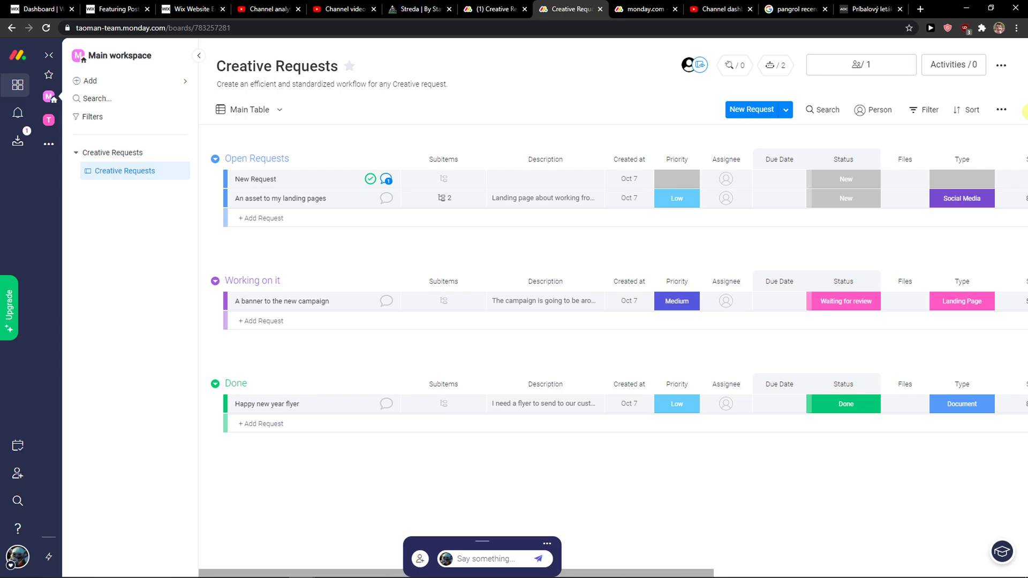
{"action": "left_click", "coordinate": [1001, 65]}
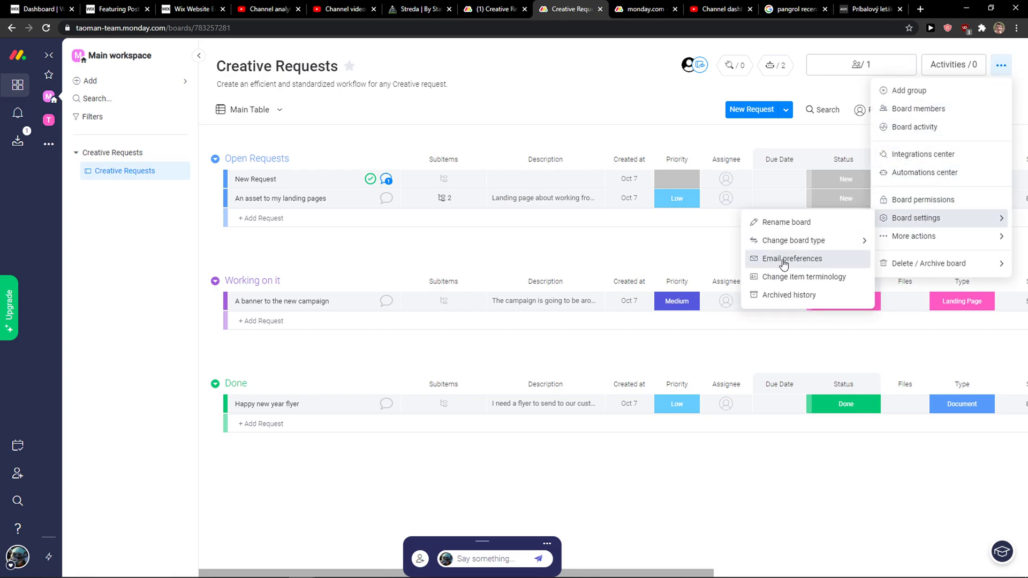